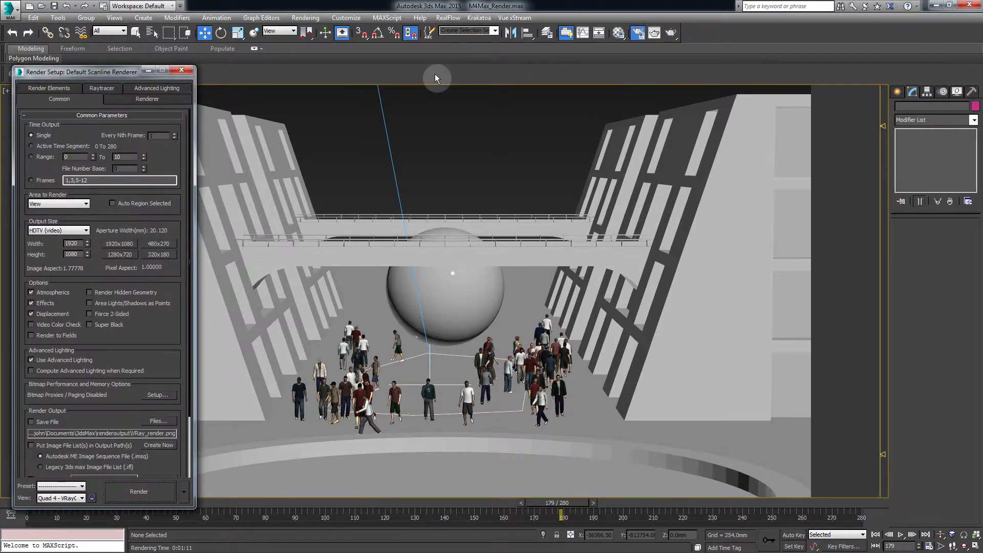
# Assign V-Ray Adv 3.20.03 as the production renderer in Render Setup.
pyautogui.scroll(-3)
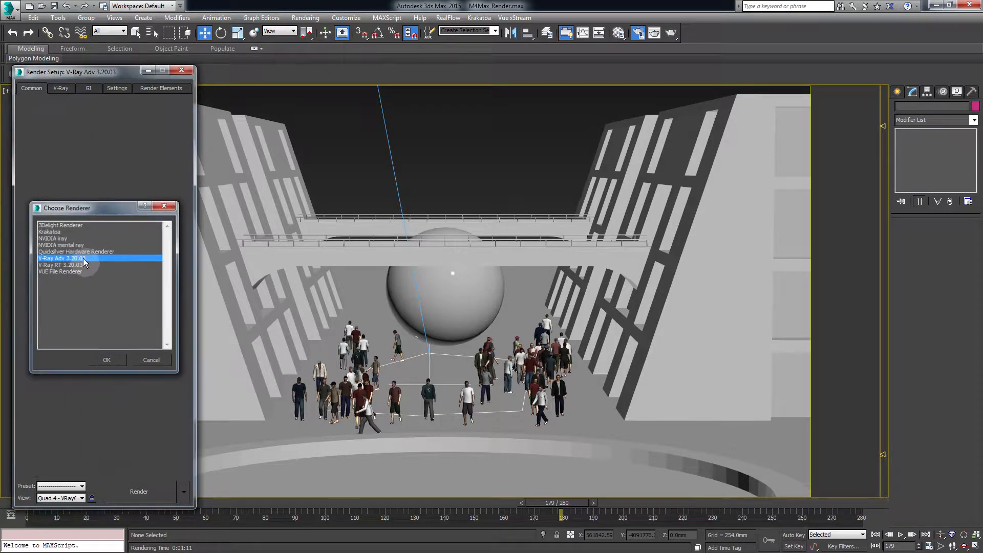
pyautogui.click(105, 360)
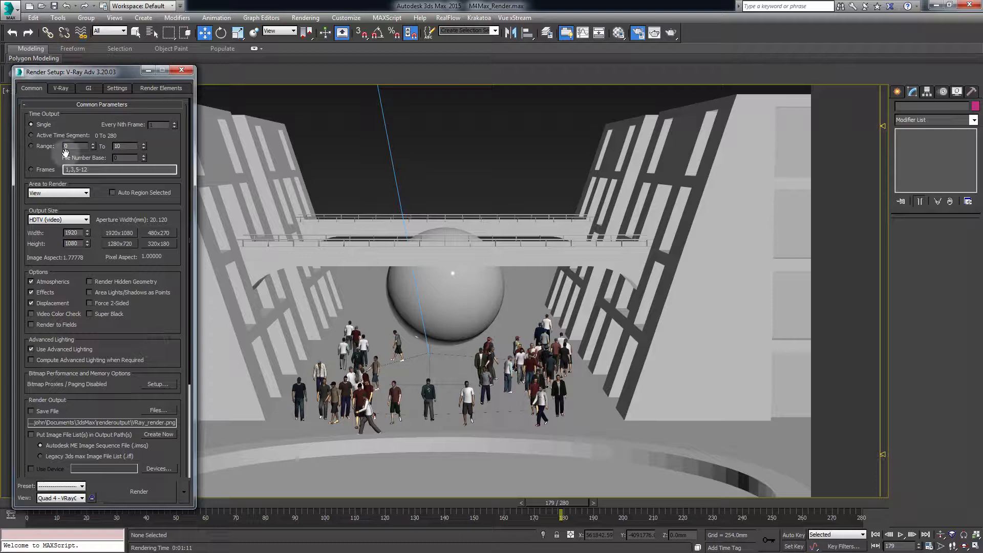
# Enable GI with Irradiance map as primary engine and Light cache as secondary.
pyautogui.click(88, 88)
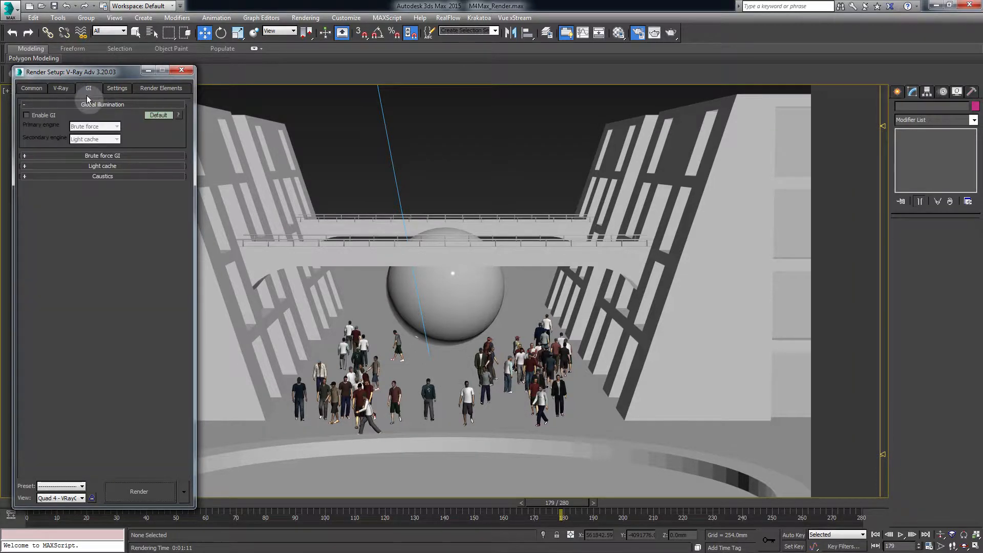
pyautogui.click(115, 126)
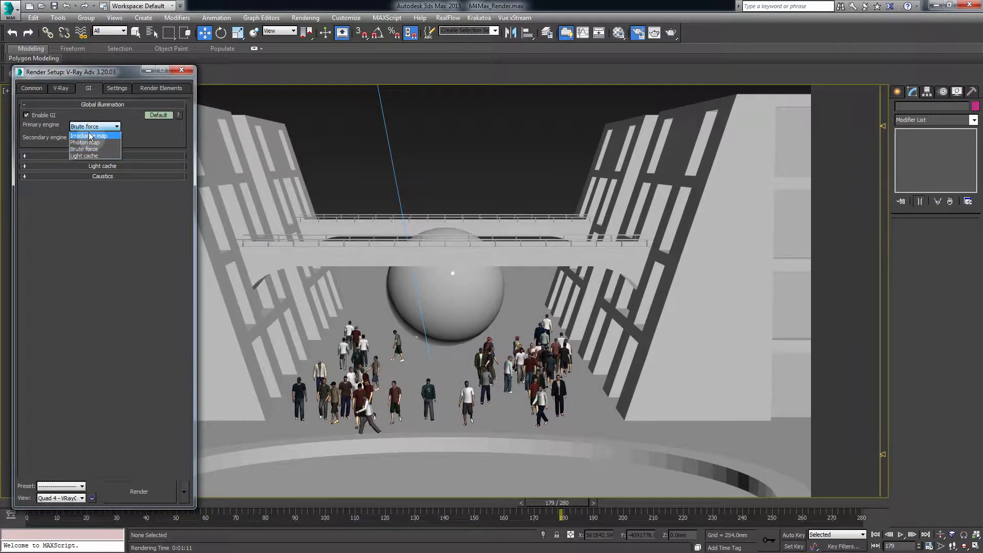
pyautogui.click(88, 135)
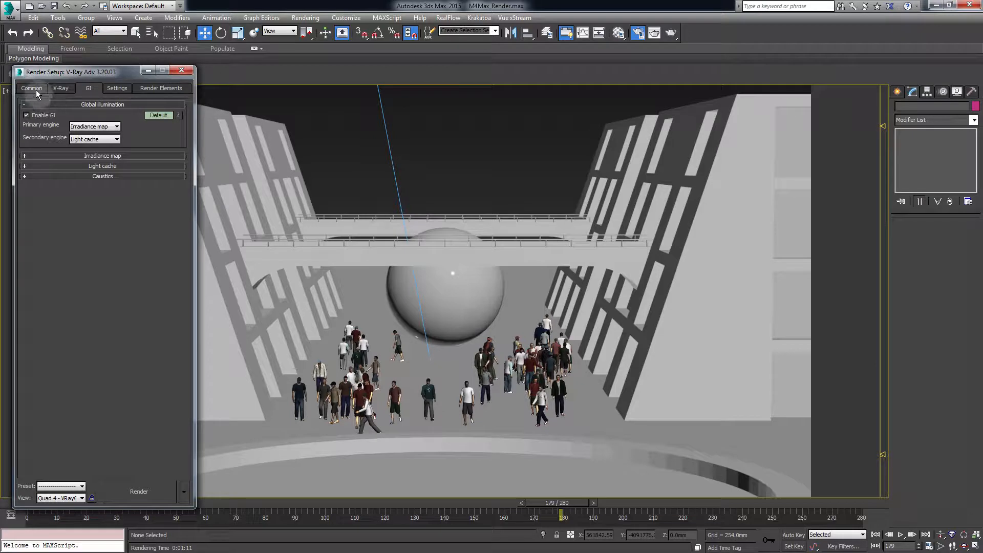
pyautogui.click(32, 88)
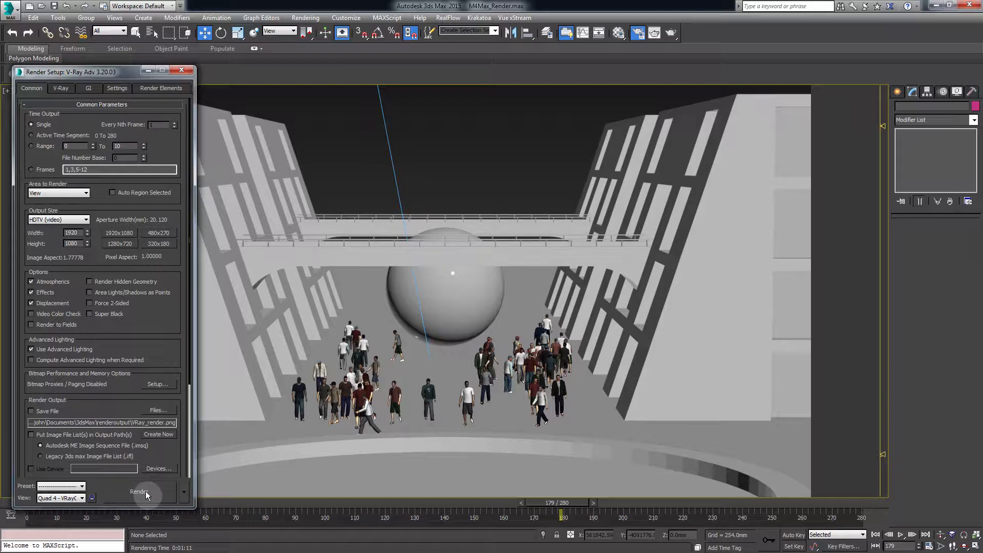
# Render a single V-Ray test frame of the crowd scene and close the frame buffer.
pyautogui.click(139, 491)
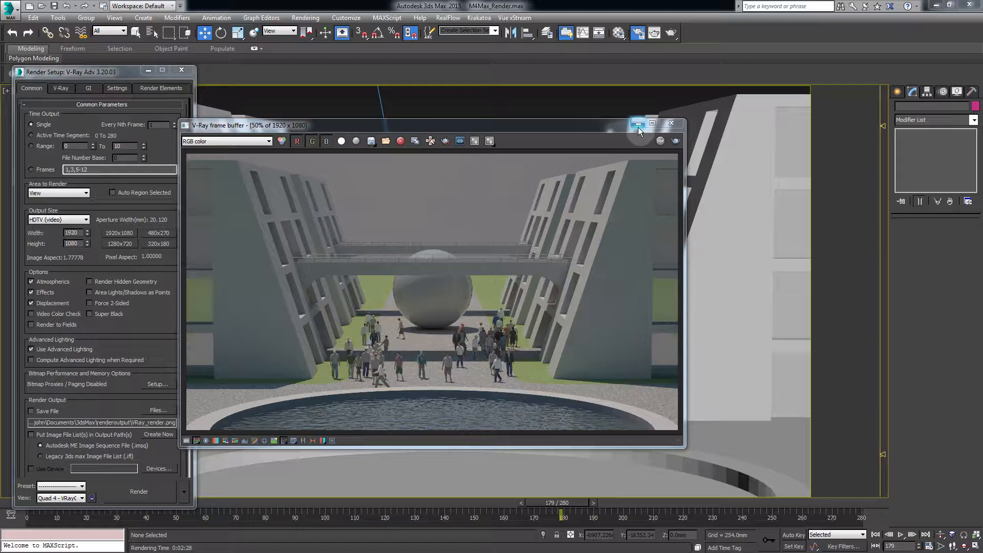
pyautogui.click(670, 123)
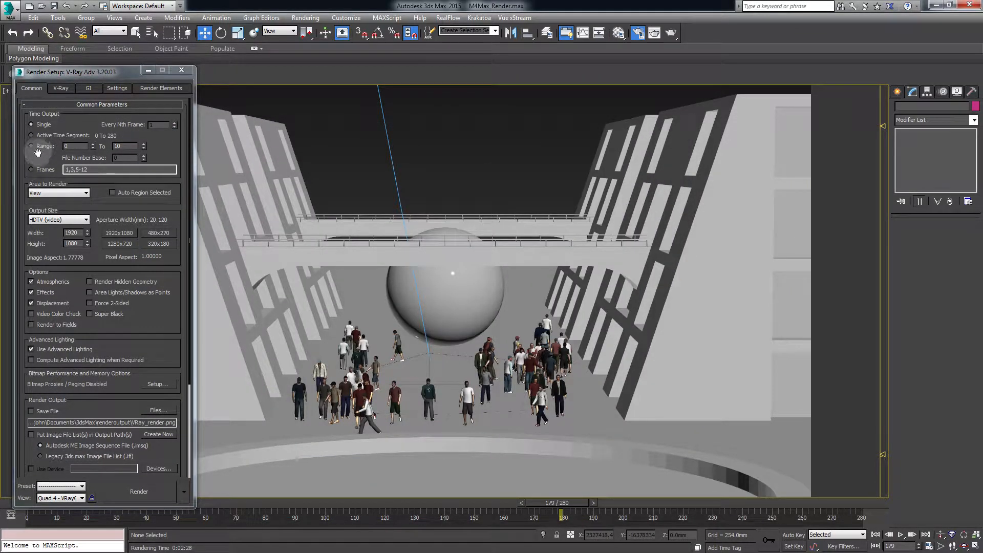
# Set render output to frame range 100-150 saved as VRay_render.png sequence.
pyautogui.click(32, 145)
pyautogui.write('150')
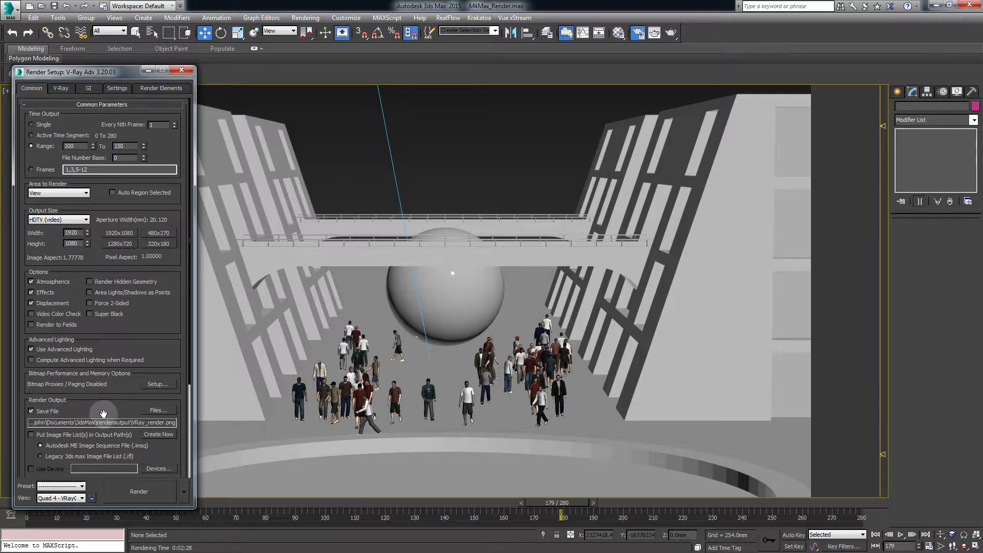
pyautogui.click(158, 411)
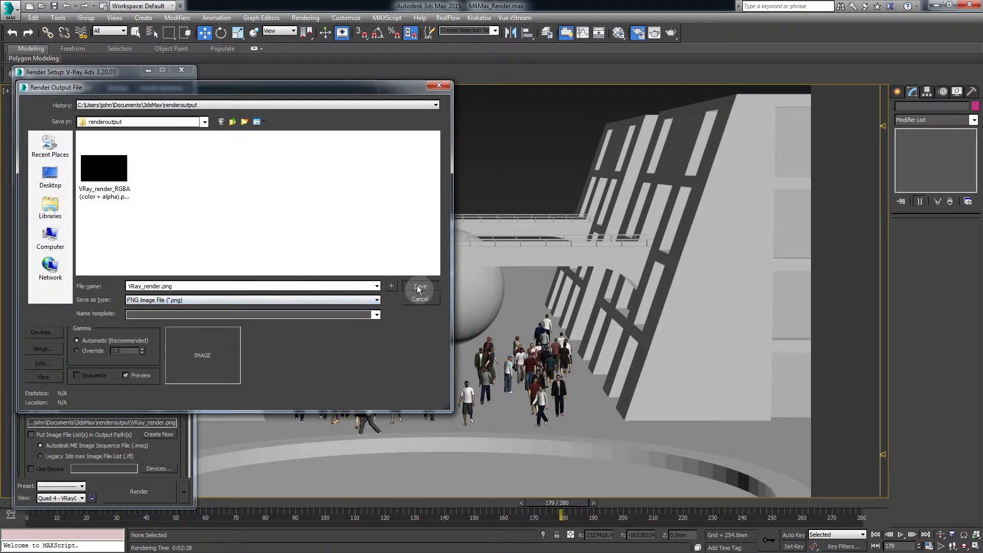
pyautogui.click(420, 288)
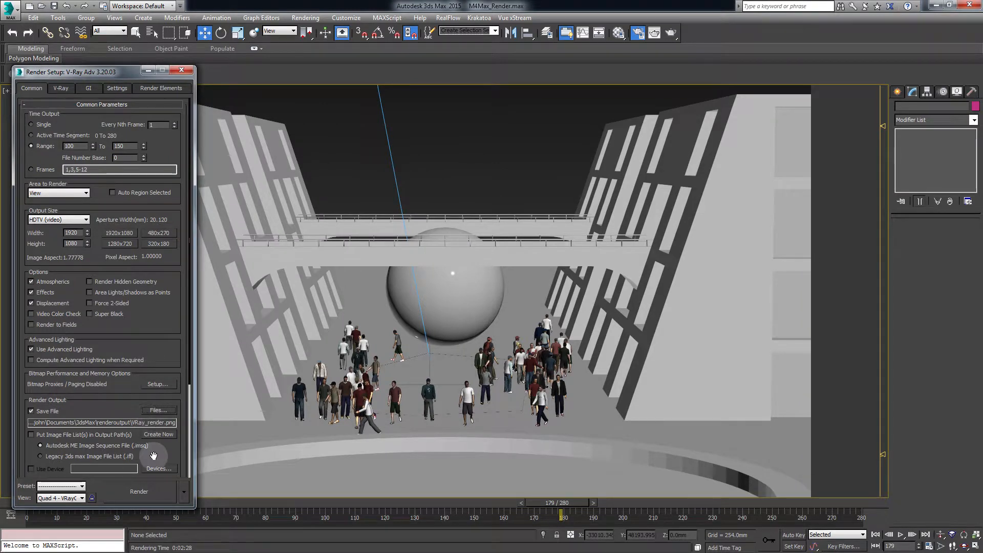
pyautogui.moveTo(109, 403)
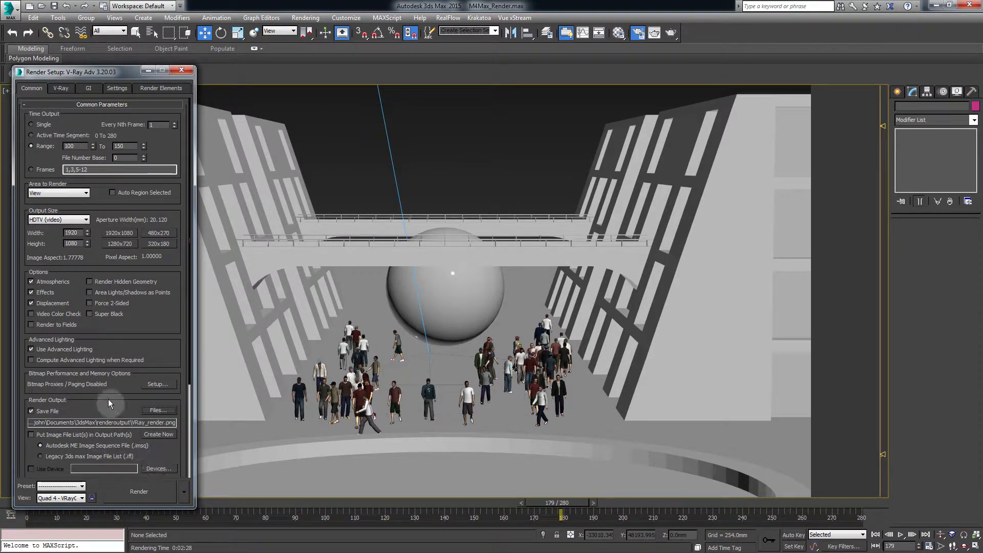
# Start a batch render of the View01 job from Rendering > Batch Render.
pyautogui.click(305, 18)
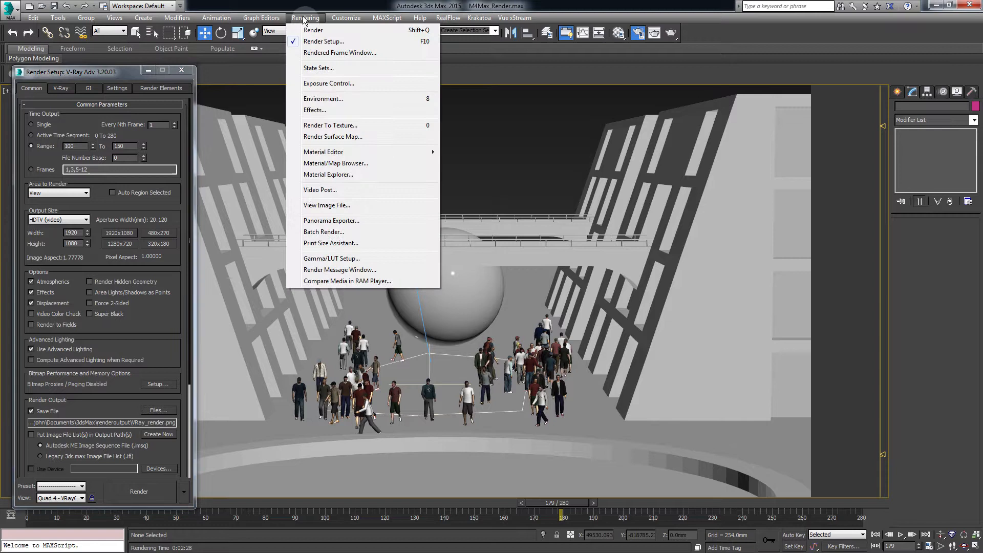
pyautogui.moveTo(324, 231)
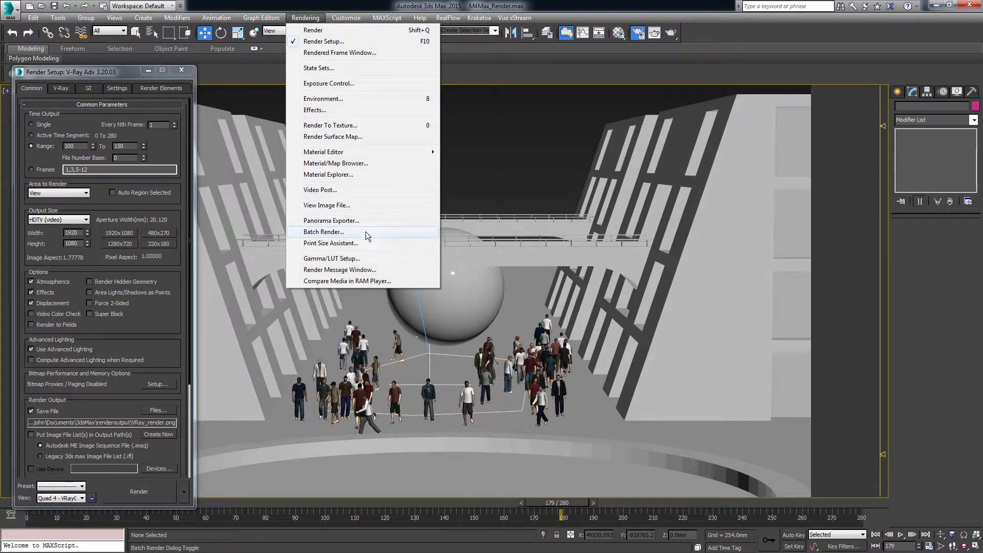
pyautogui.click(325, 232)
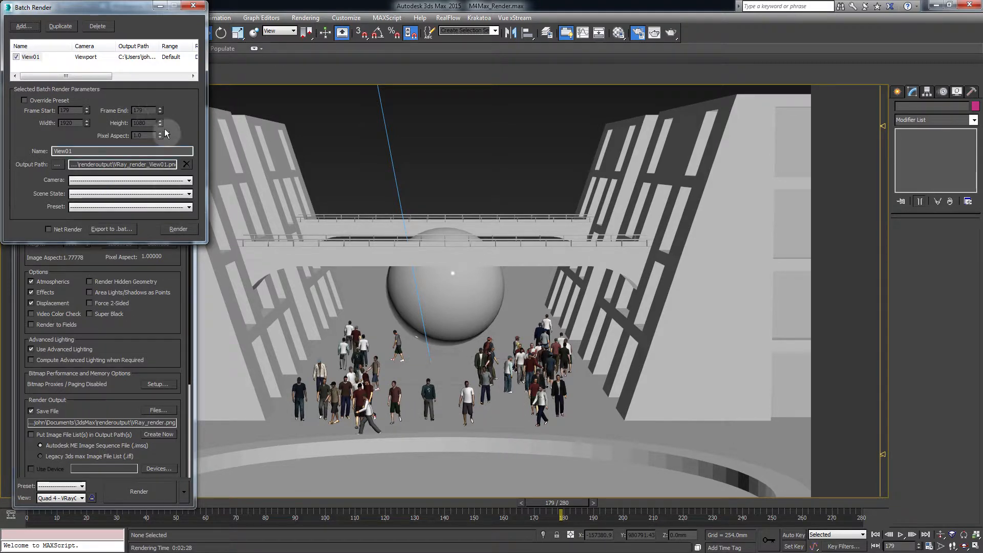
pyautogui.moveTo(169, 104)
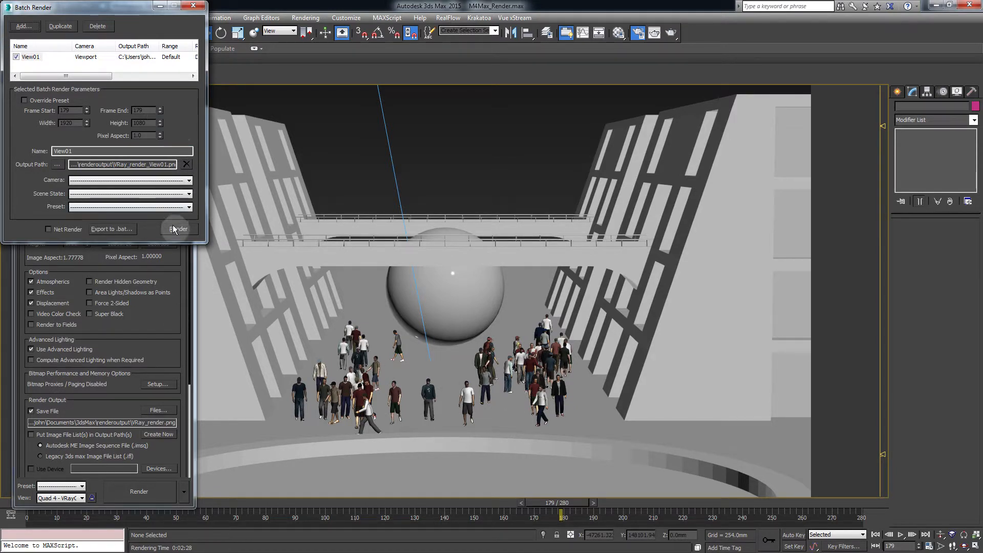
pyautogui.click(178, 229)
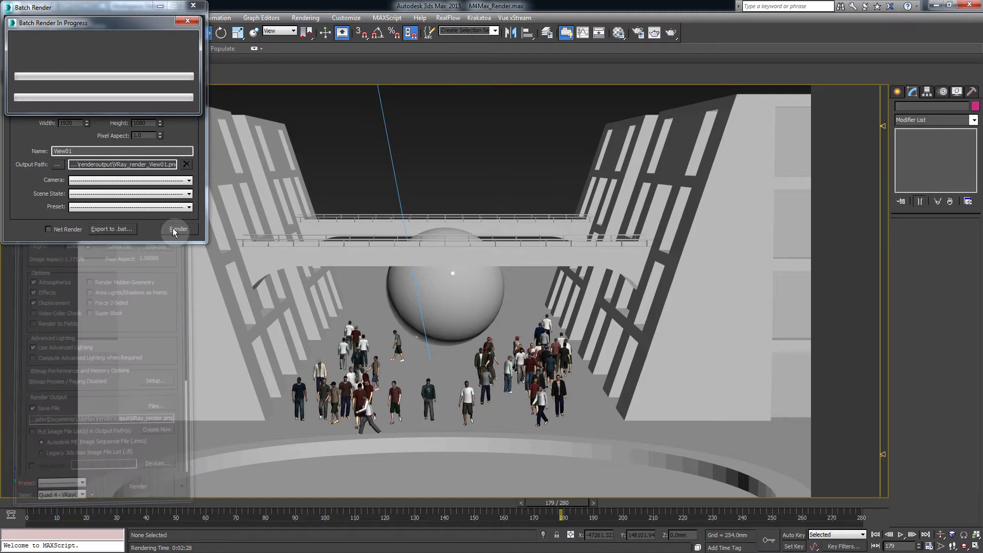